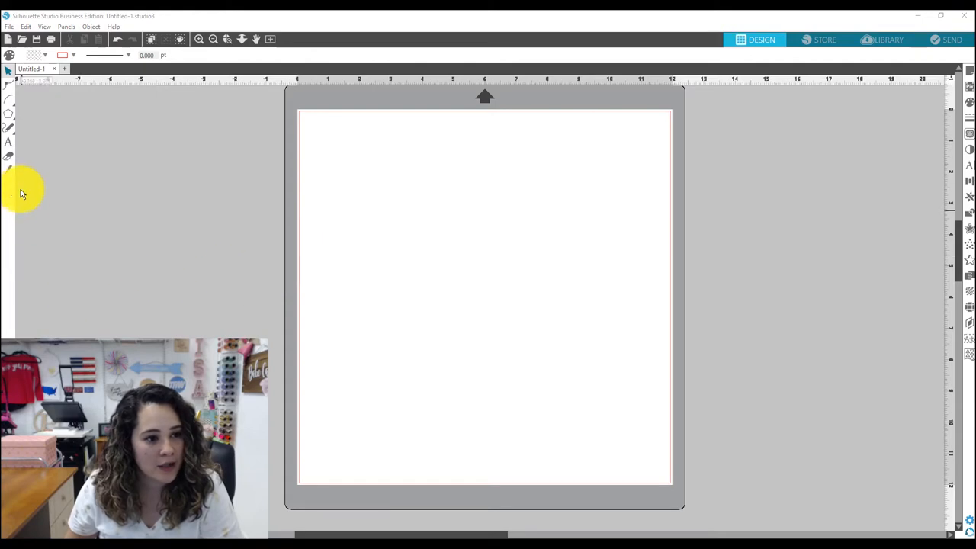
pyautogui.moveTo(33, 206)
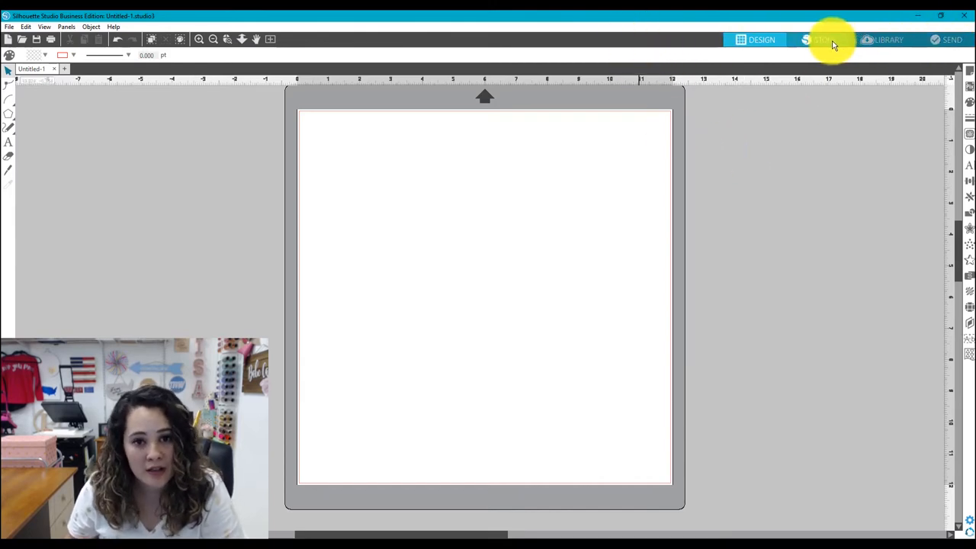
# Show the Library's User Designs collection as a thumbnail grid of saved designs
pyautogui.click(887, 40)
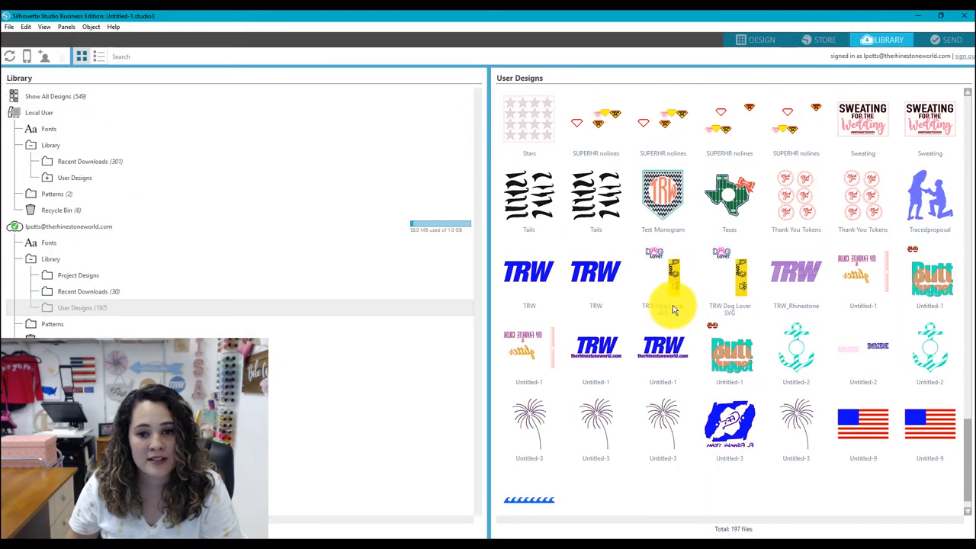